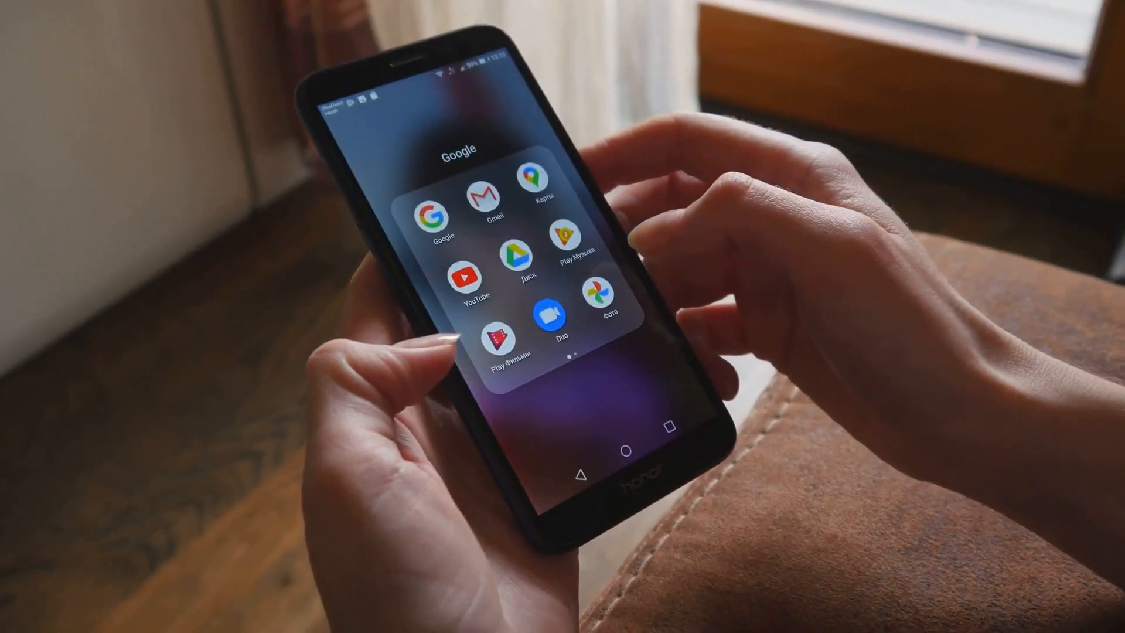
Launch YouTube from its icon in the Google folder
click(471, 283)
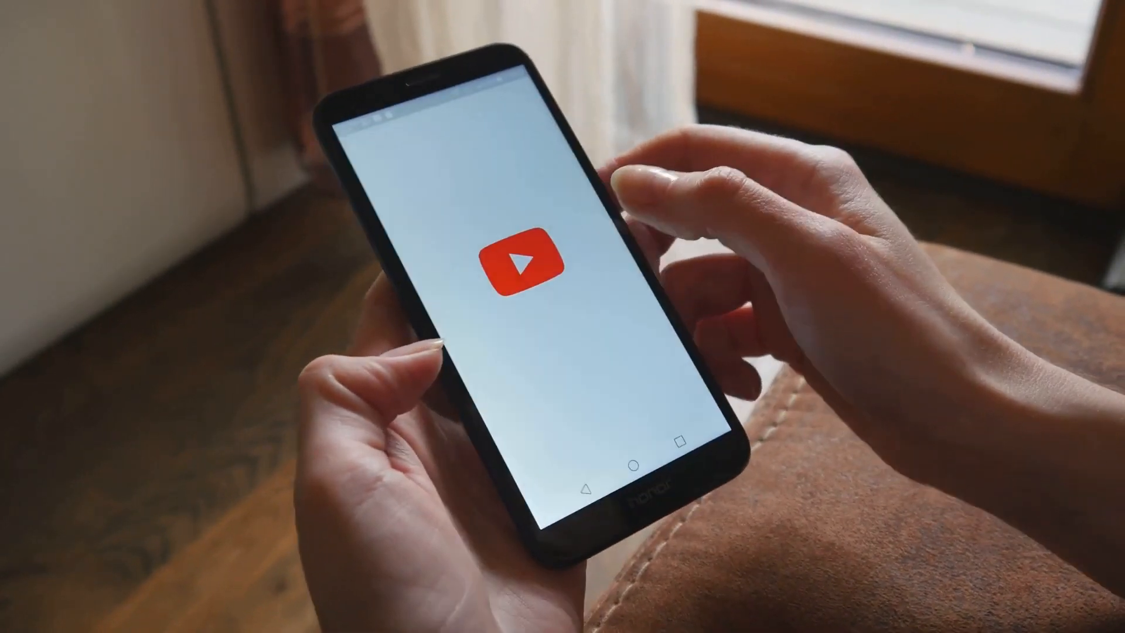